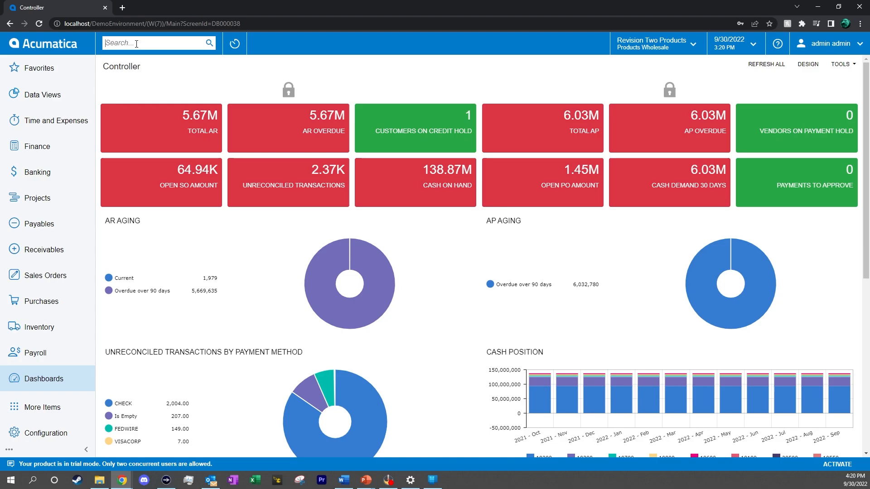
# Step: Search the site for "assignment" to find the Assignment and Approval Maps screen
pyautogui.write('ass')
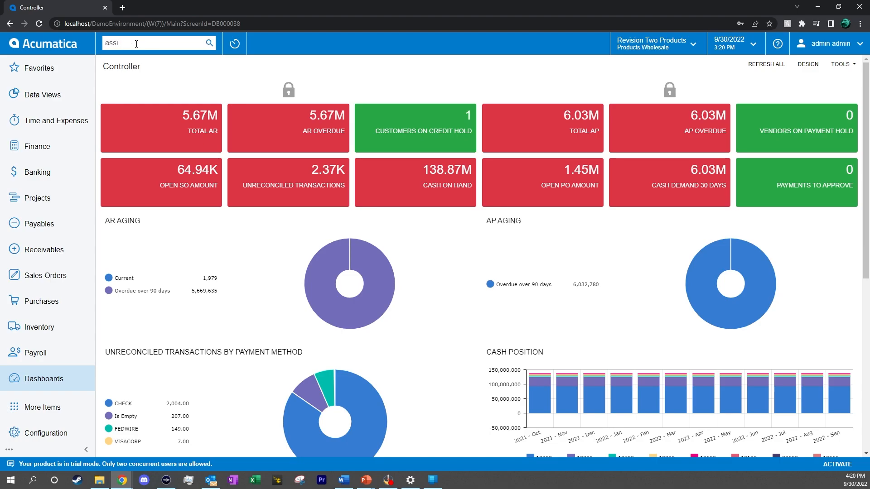
pyautogui.write('ignment')
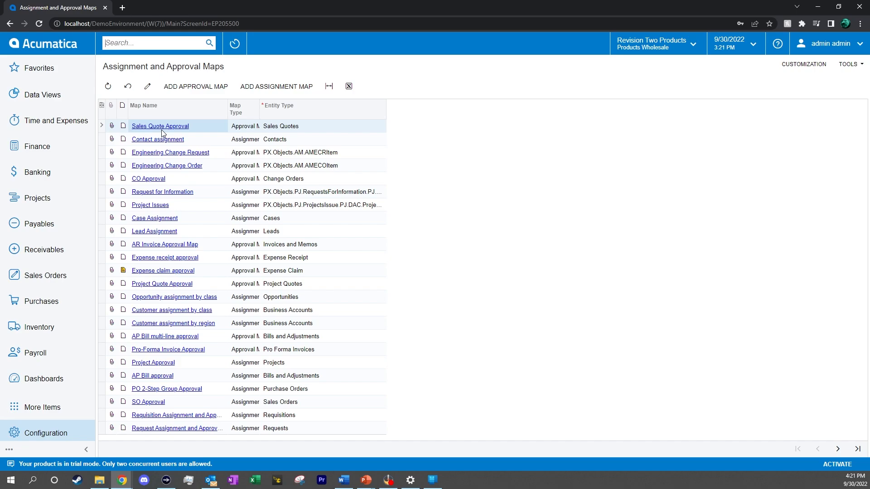
pyautogui.moveTo(155, 233)
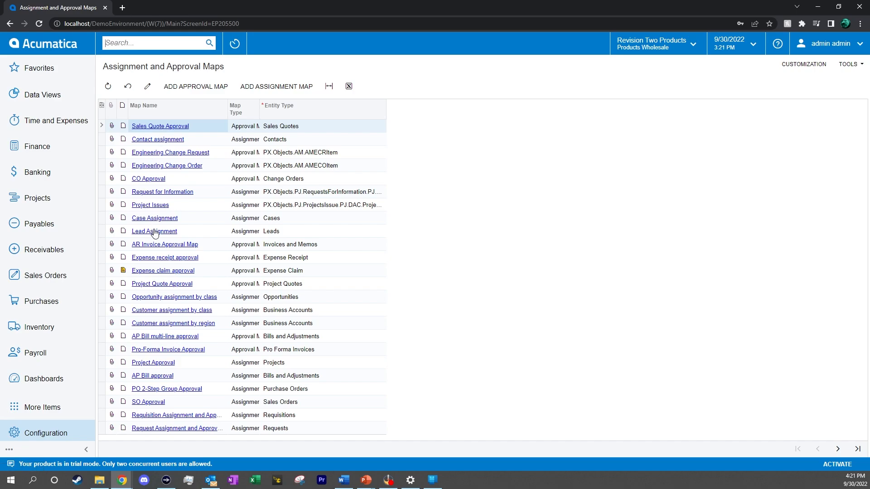
pyautogui.moveTo(154, 231)
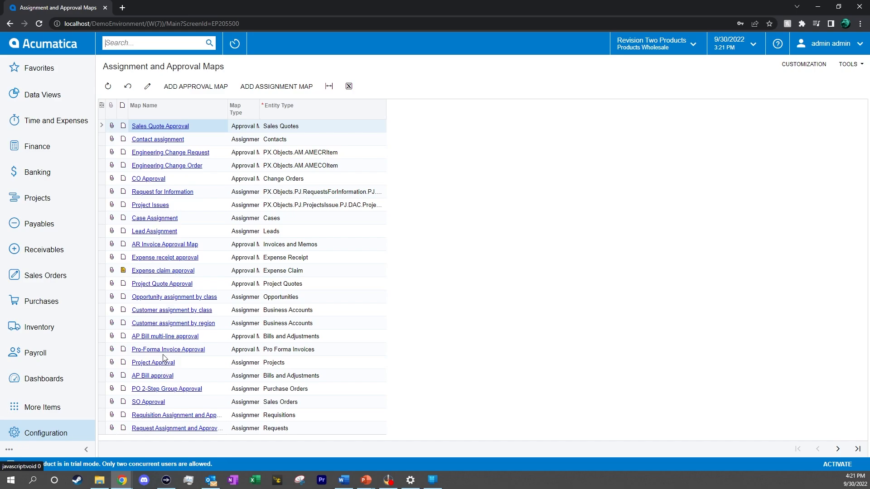
pyautogui.moveTo(175, 394)
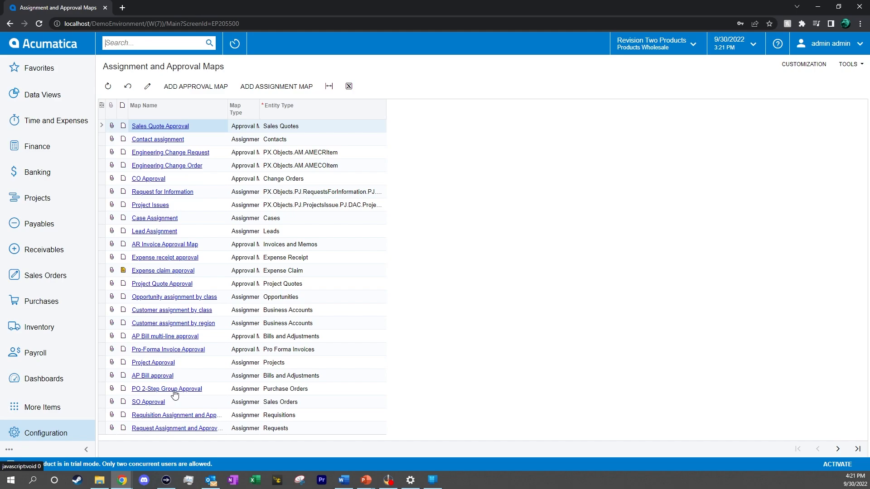
# Step: Select the PO 2-Step Group Approval row in the list of maps
pyautogui.click(174, 389)
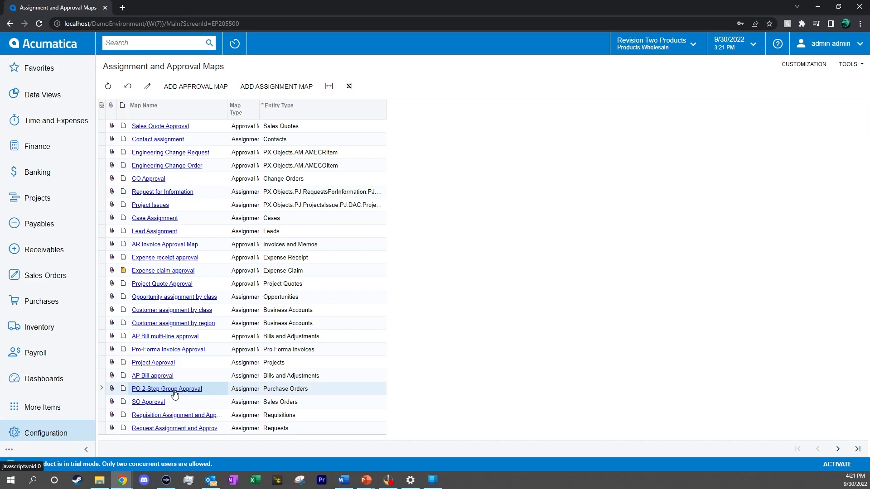
# Step: Review the PO 2-Step Group Approval map and show the Executive Approval (large POs) rule conditions
pyautogui.click(166, 389)
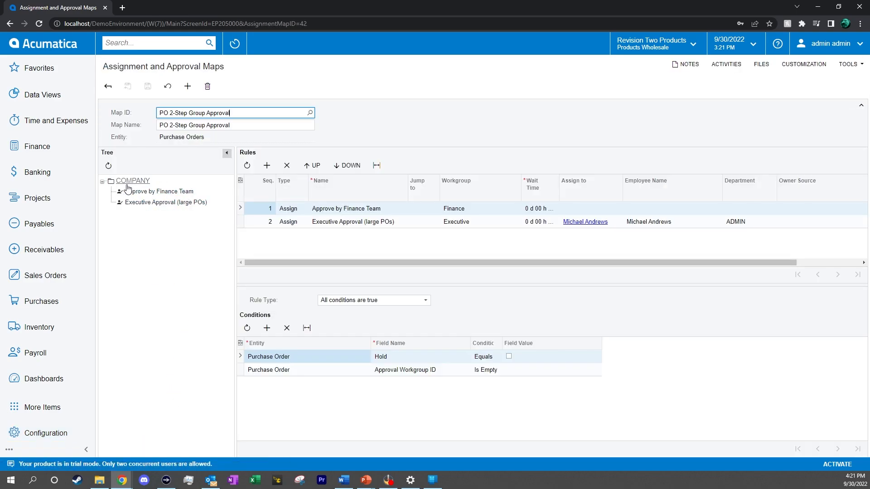
pyautogui.moveTo(159, 192)
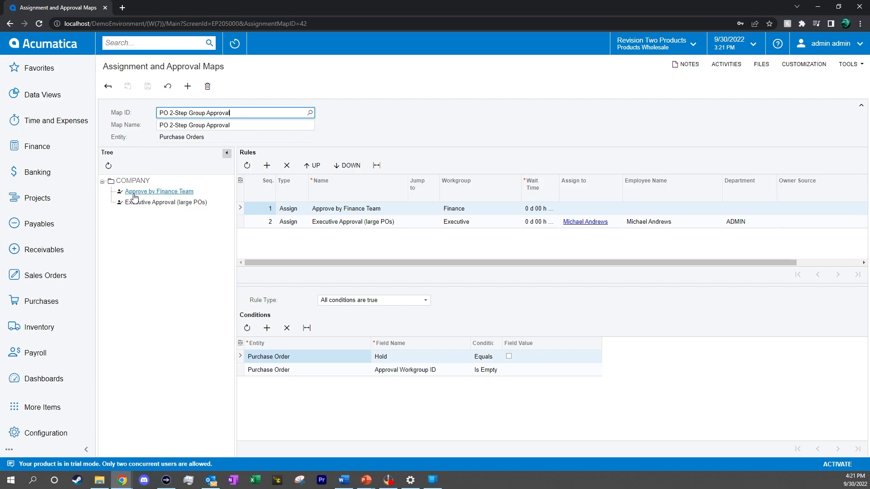
pyautogui.moveTo(165, 202)
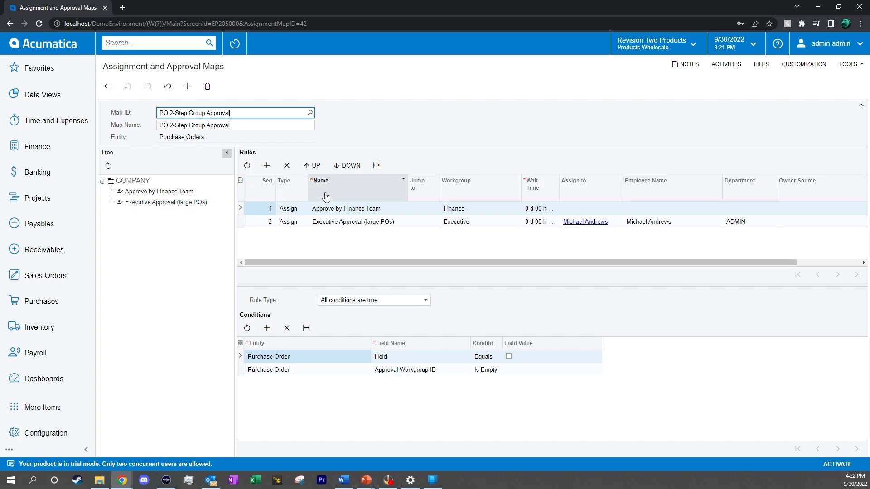
pyautogui.moveTo(360, 211)
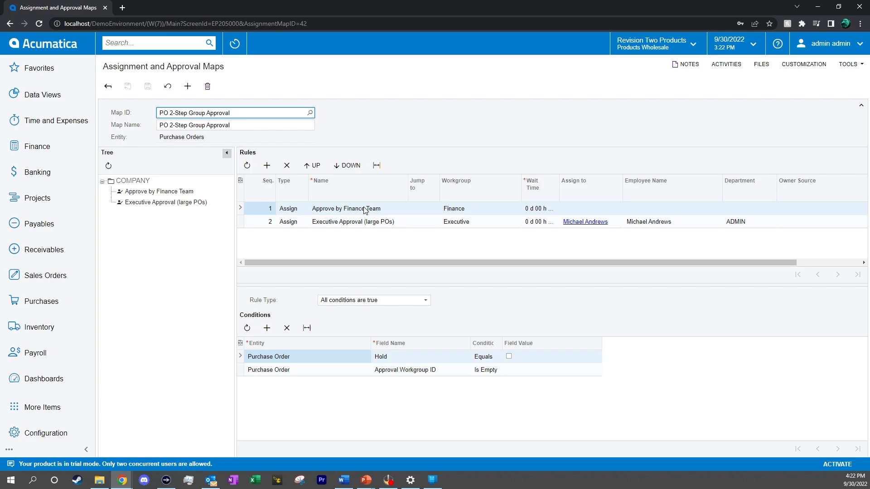
pyautogui.moveTo(642, 226)
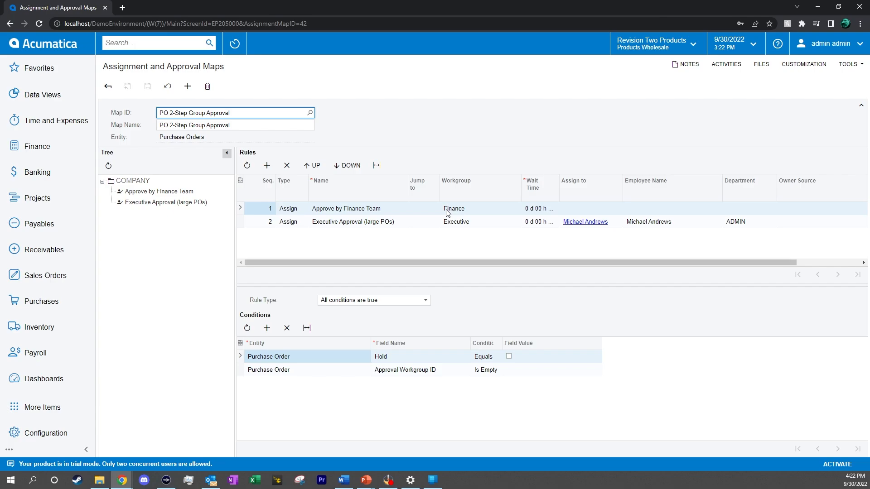
pyautogui.moveTo(377, 357)
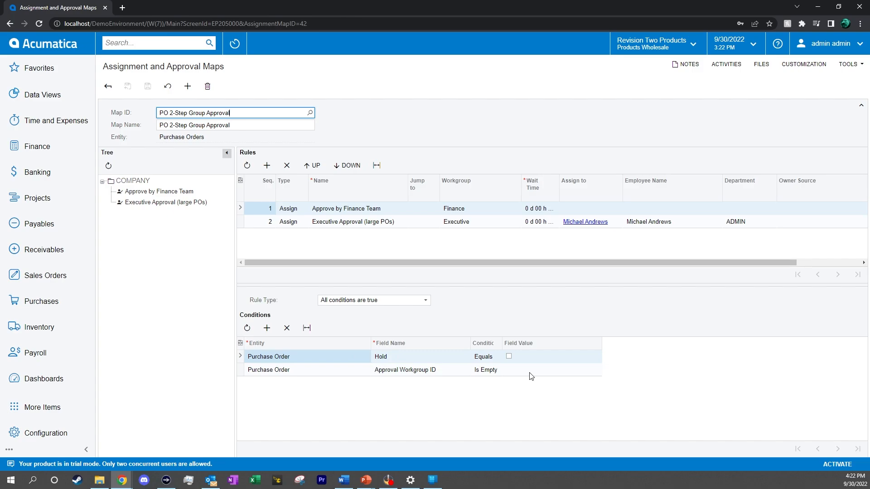
pyautogui.moveTo(463, 253)
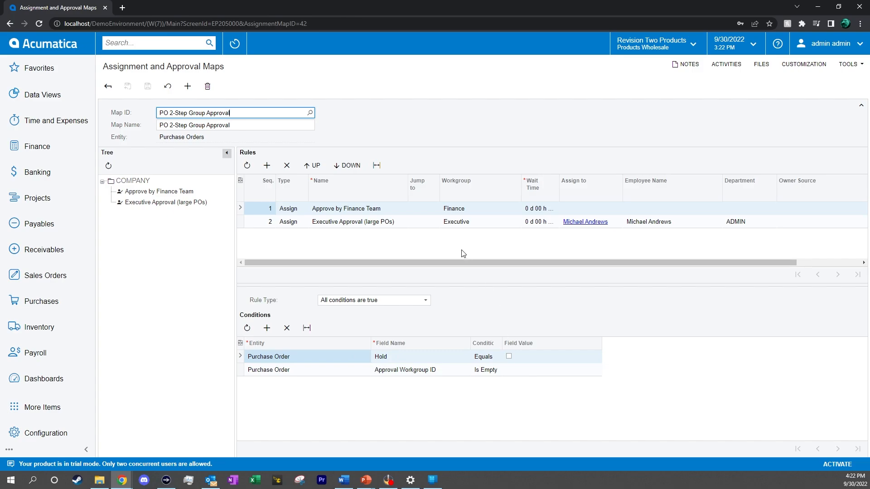
pyautogui.click(353, 221)
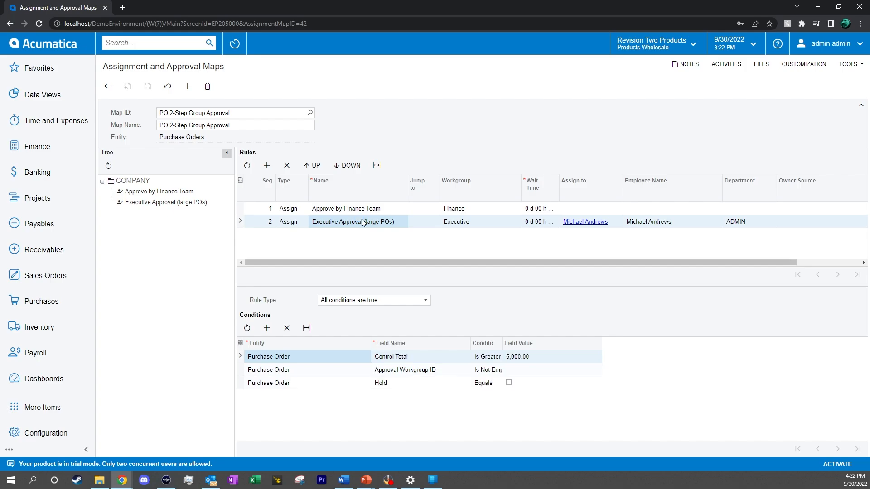
pyautogui.moveTo(365, 329)
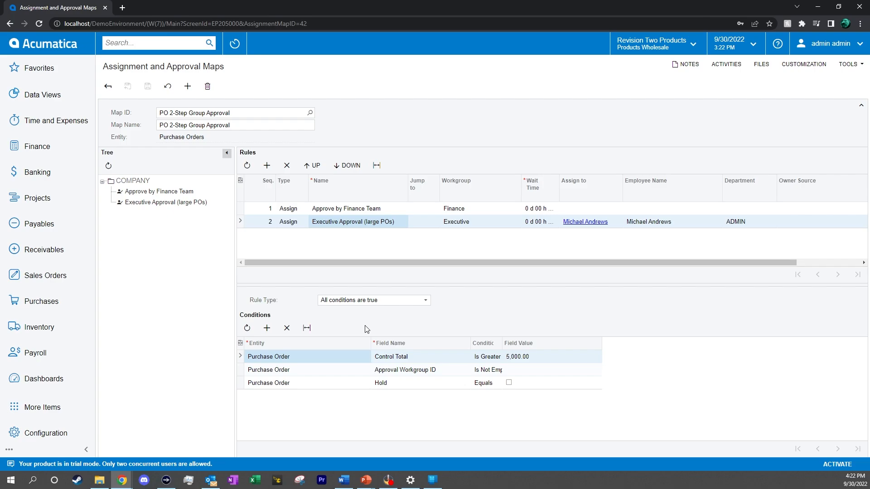
pyautogui.moveTo(413, 380)
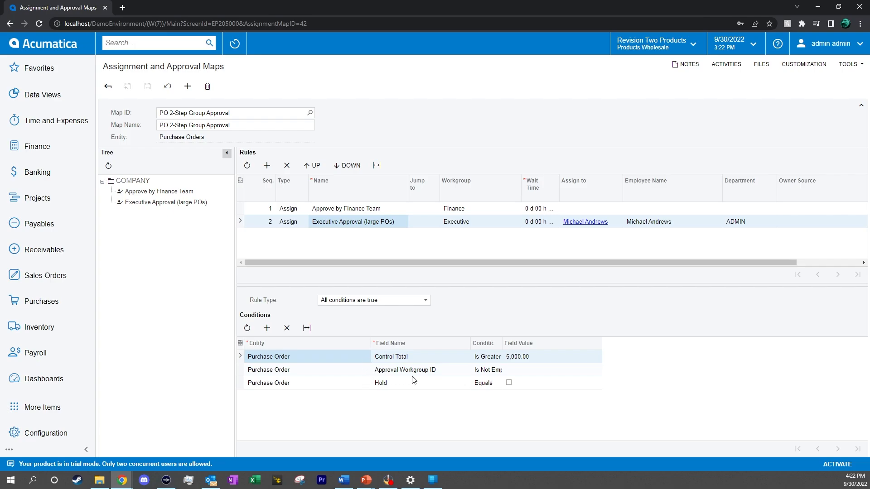
pyautogui.moveTo(518, 361)
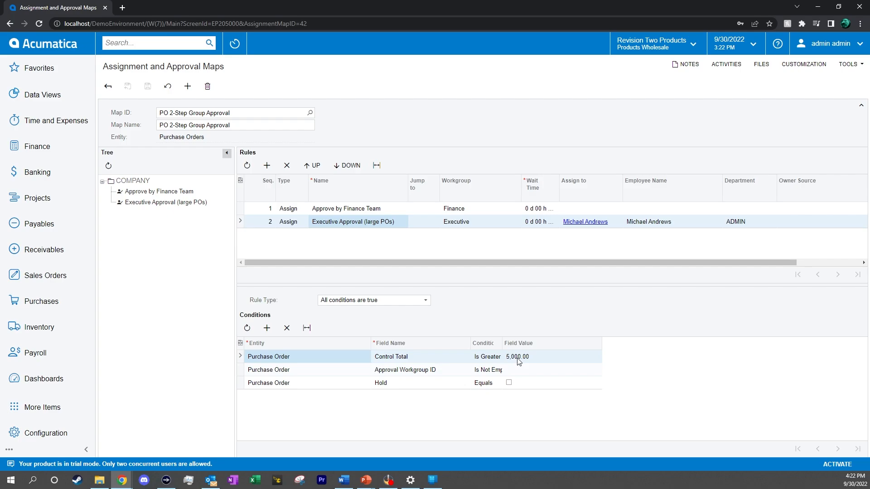
pyautogui.moveTo(584, 221)
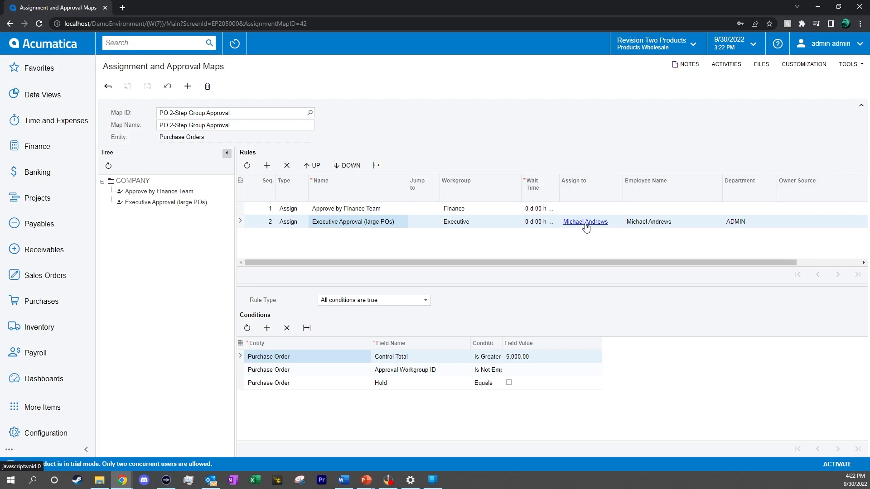
pyautogui.moveTo(576, 251)
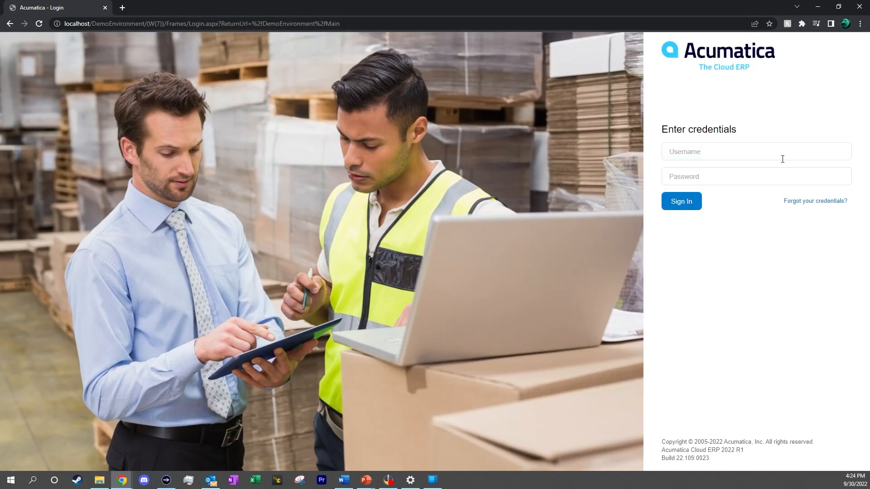
pyautogui.click(754, 152)
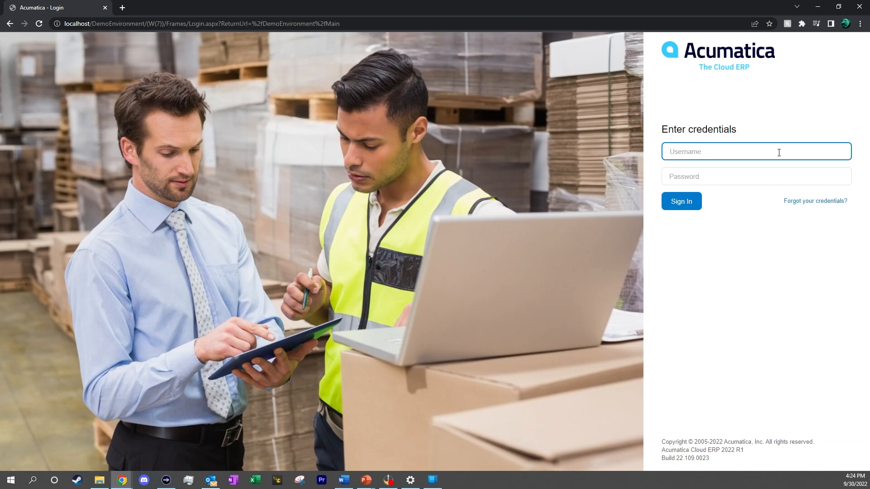
pyautogui.click(754, 151)
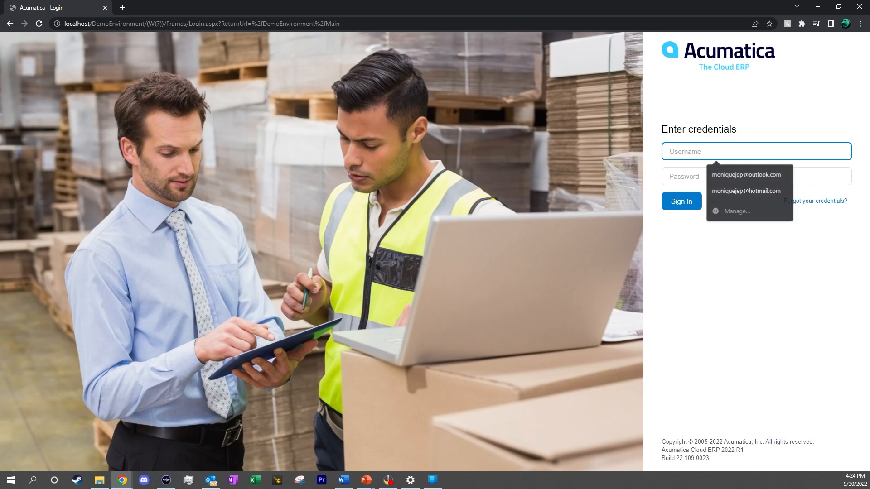
pyautogui.write('andrews')
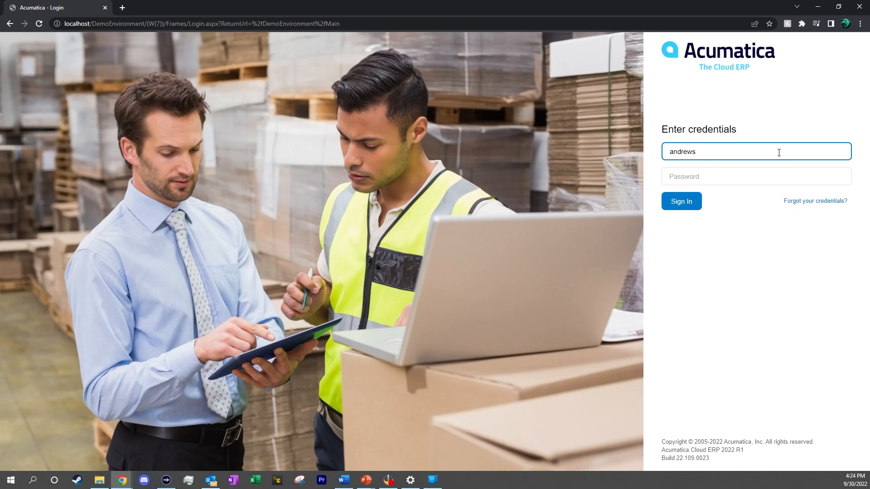
pyautogui.click(756, 176)
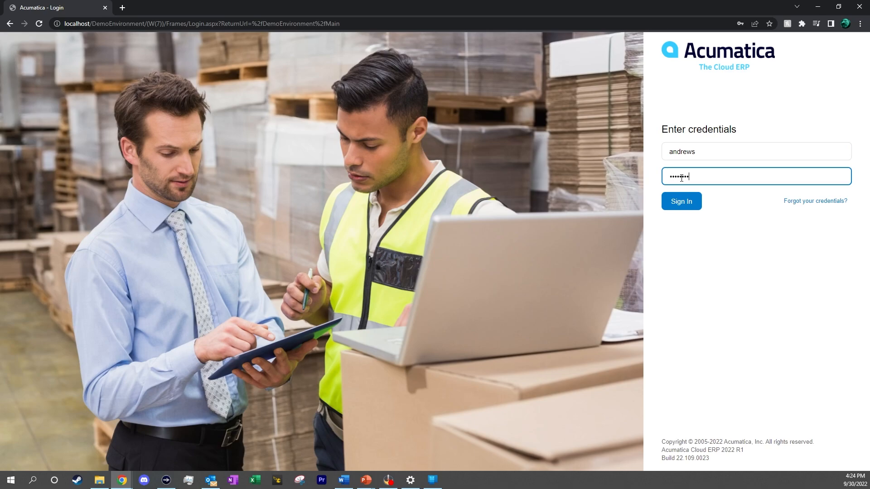
pyautogui.click(680, 201)
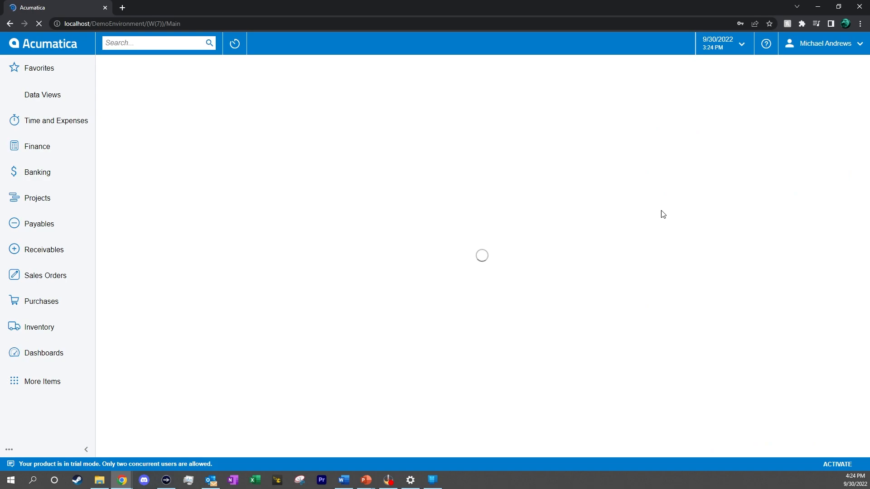
# Step: Switch from the dashboards area to the Purchasing Manager dashboard
pyautogui.click(44, 352)
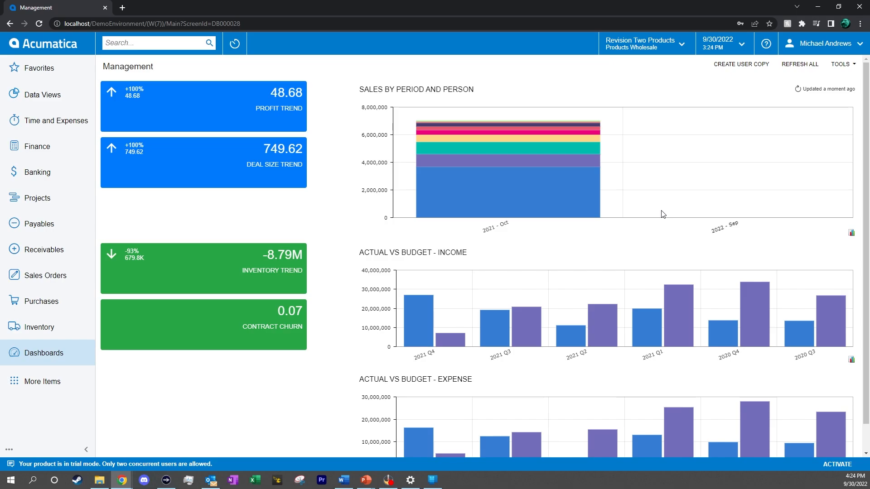
pyautogui.moveTo(605, 240)
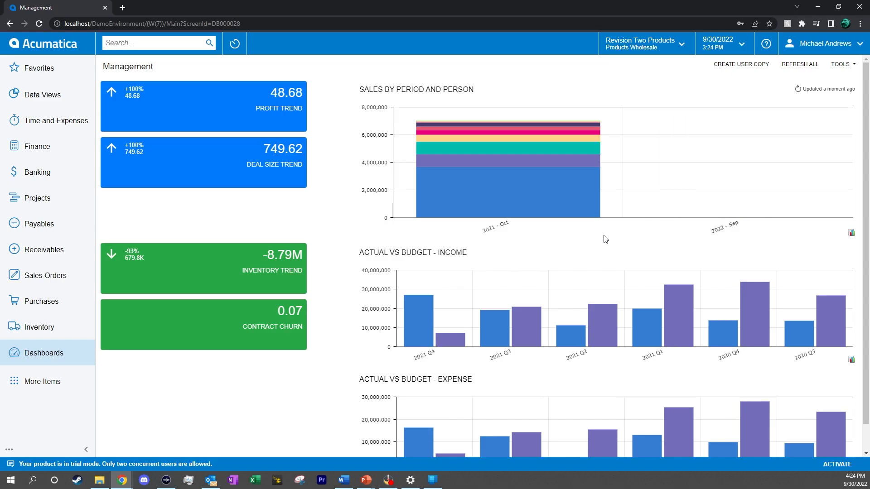
pyautogui.click(800, 63)
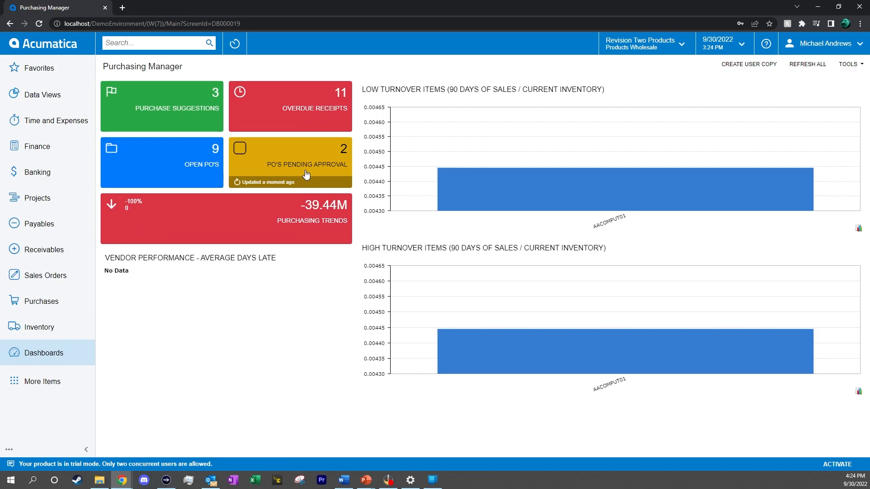
# Step: List the POs pending approval and open the Tile order PO001319
pyautogui.click(290, 161)
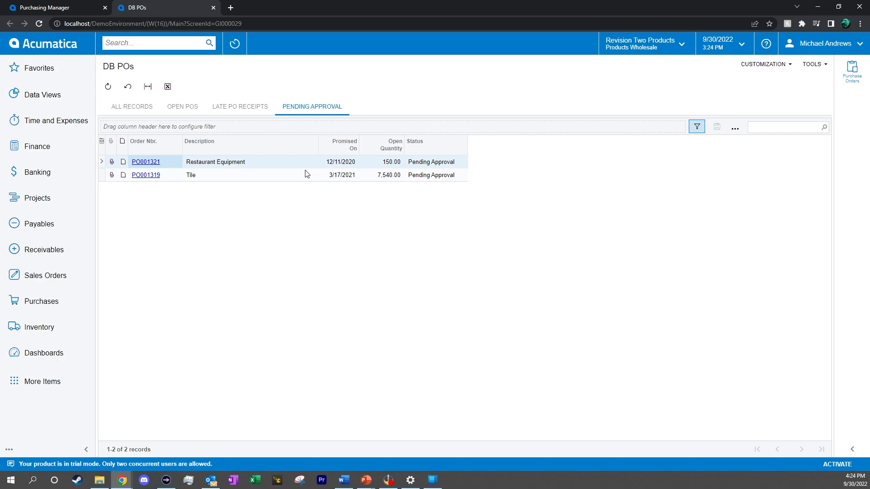
pyautogui.moveTo(386, 183)
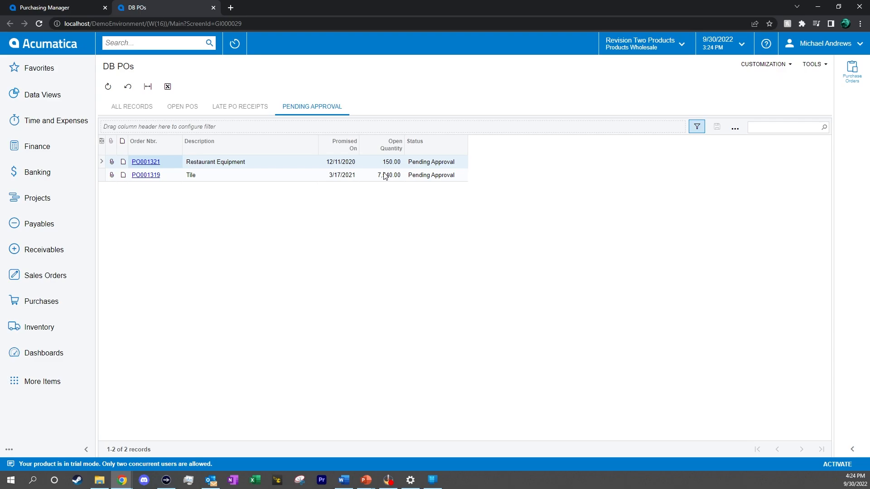
pyautogui.moveTo(146, 175)
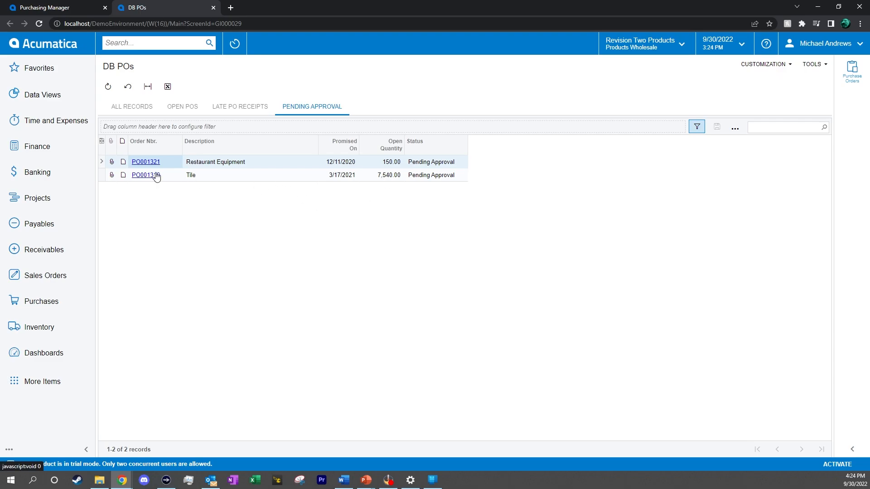
pyautogui.click(145, 175)
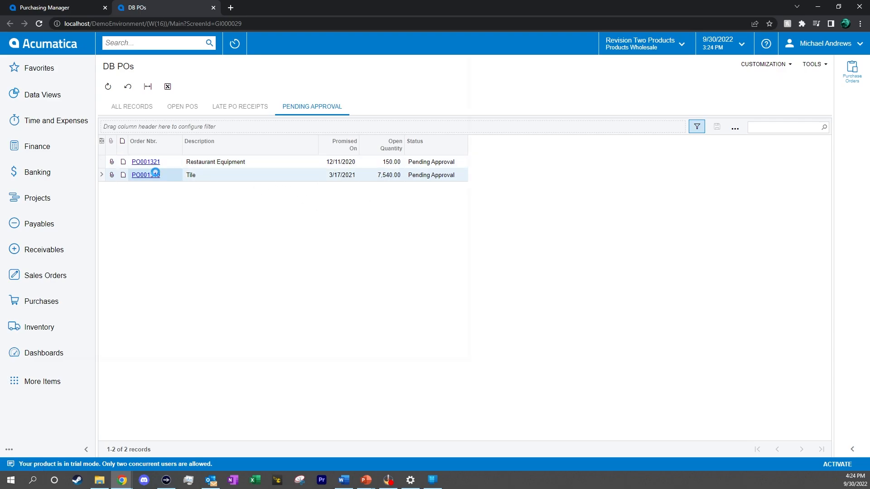
pyautogui.click(145, 175)
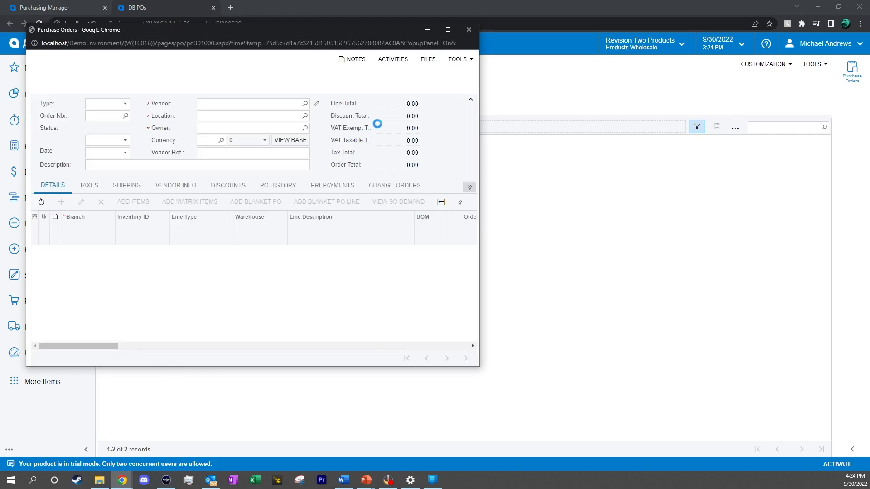
# Step: Approve PO001319 from the toolbar so its status changes from Pending Approval to Open
pyautogui.click(206, 81)
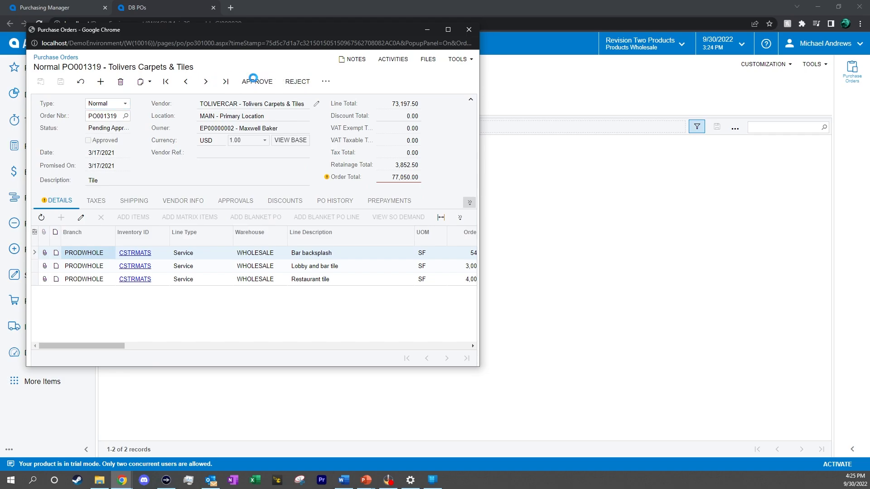
pyautogui.click(257, 81)
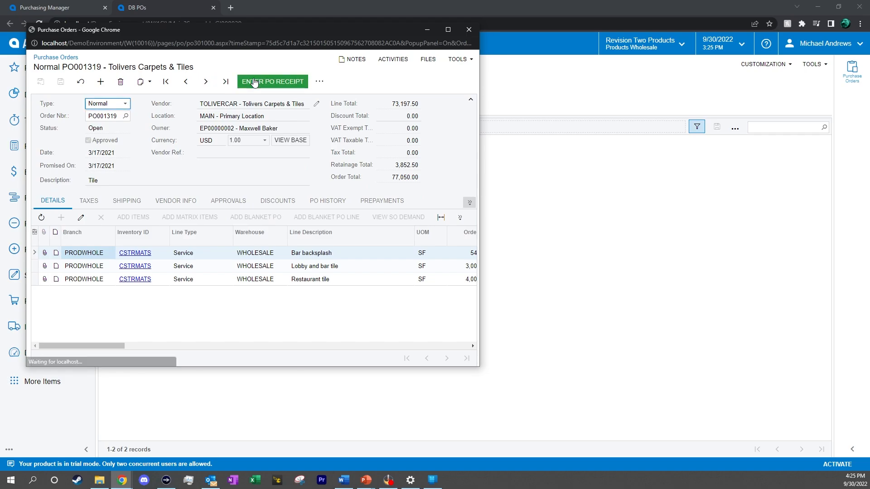